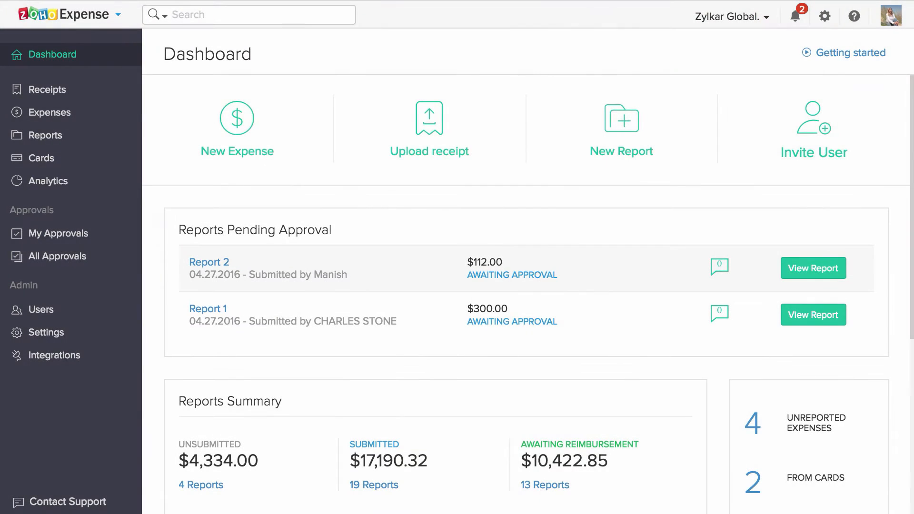
- Go to Integrations and choose QuickBooks Online under Accounting
left_click(54, 355)
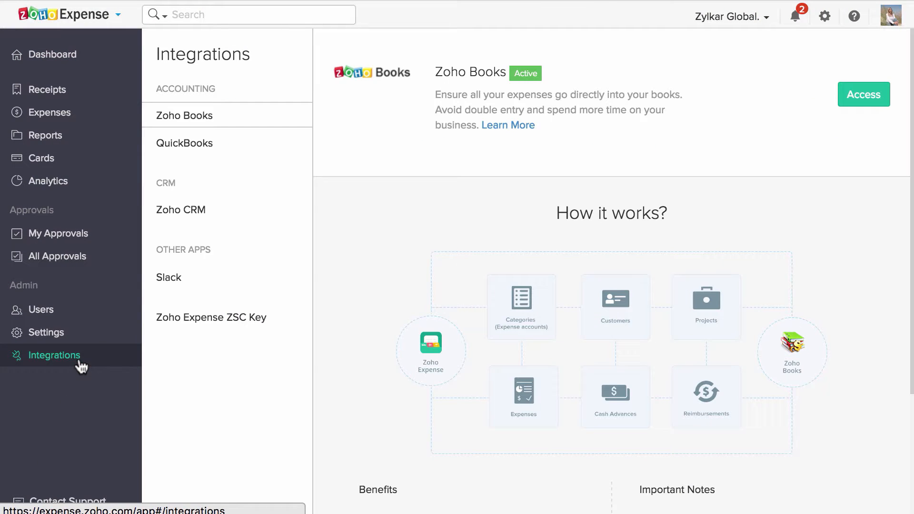
left_click(184, 143)
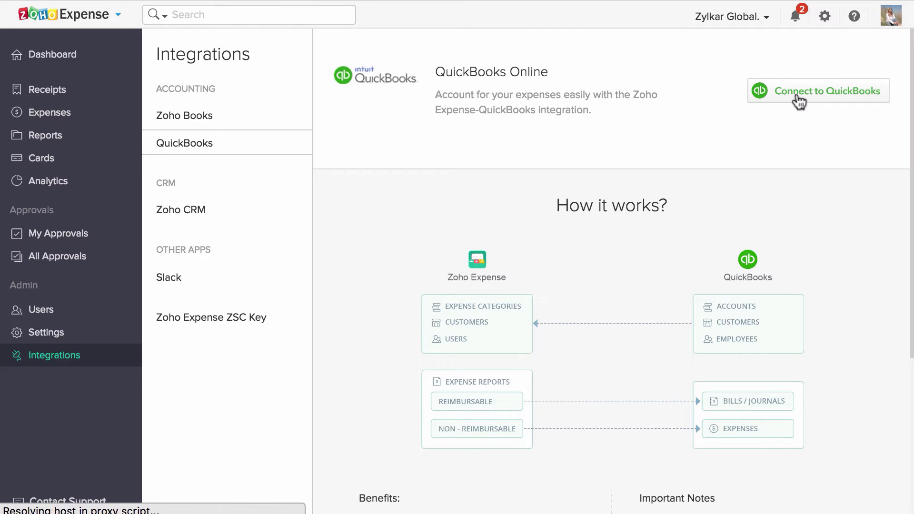
left_click(819, 92)
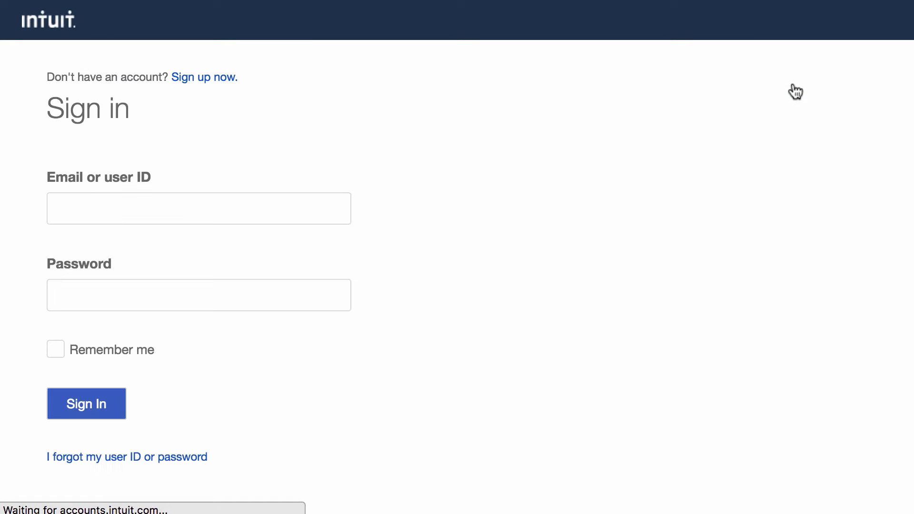
left_click(86, 404)
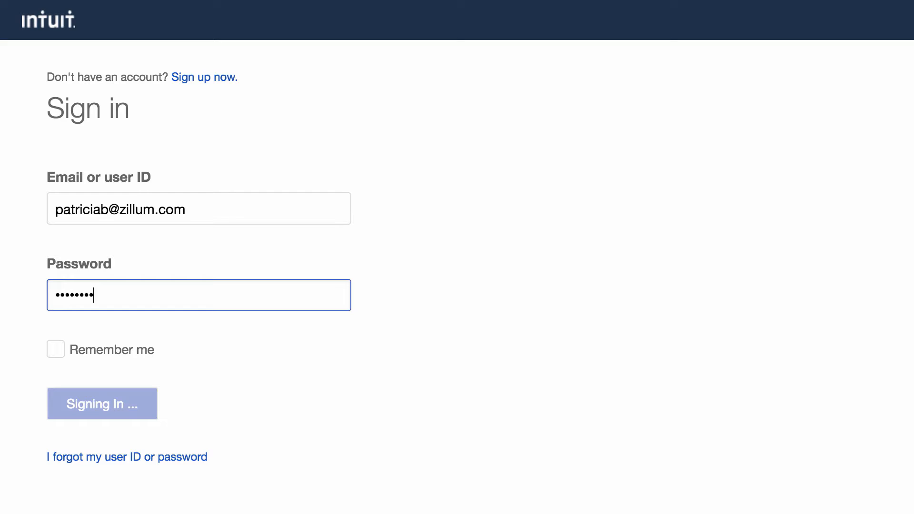
left_click(102, 404)
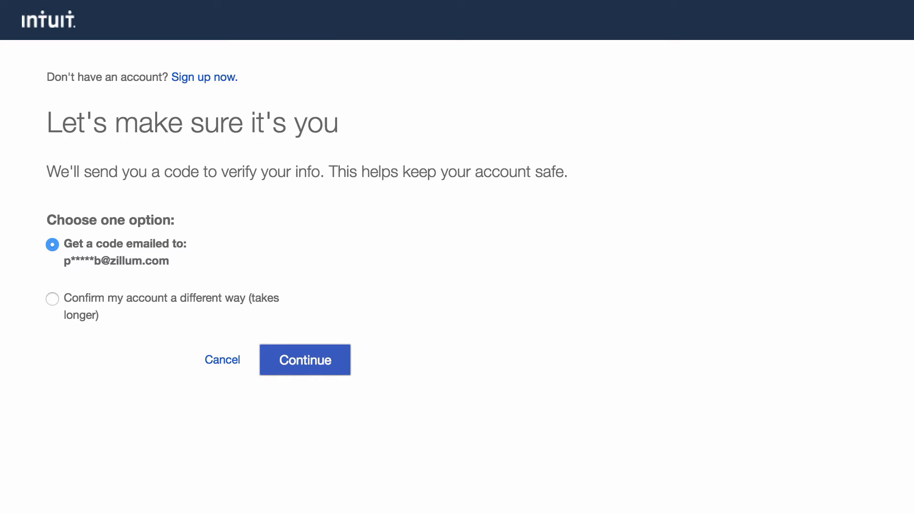
left_click(305, 360)
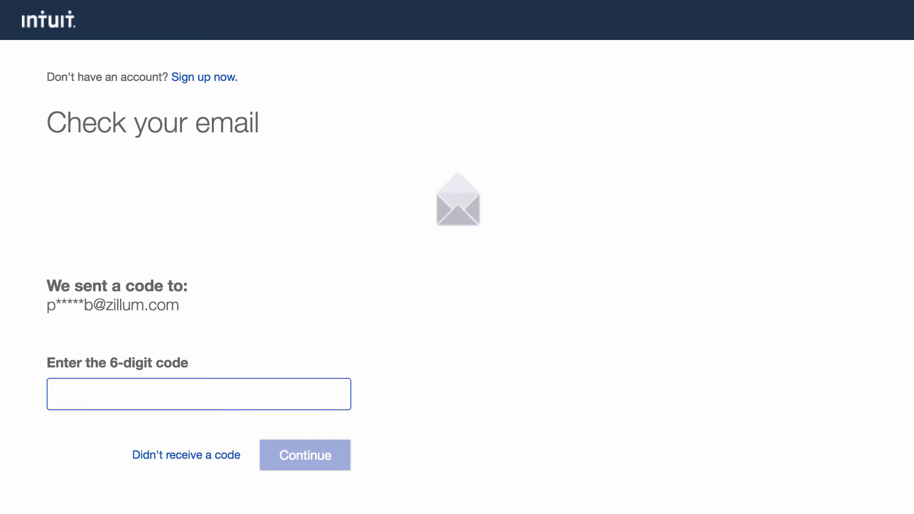
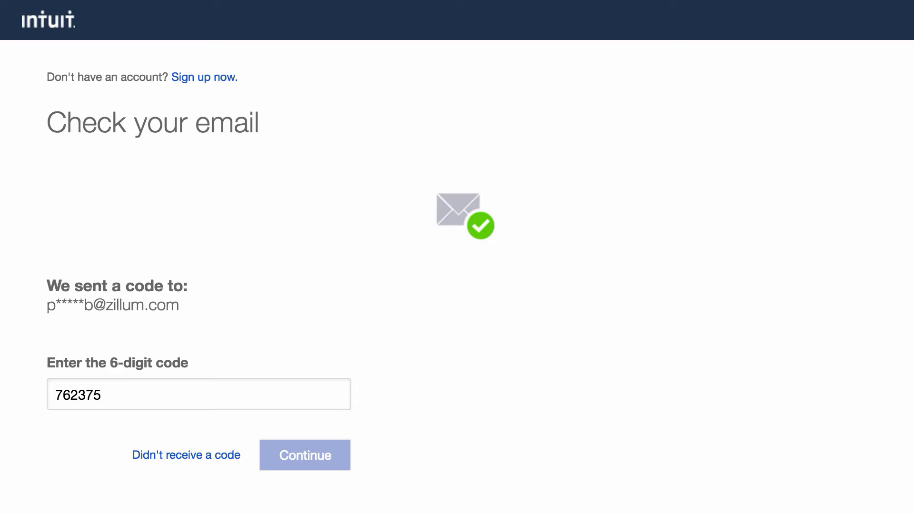
left_click(304, 455)
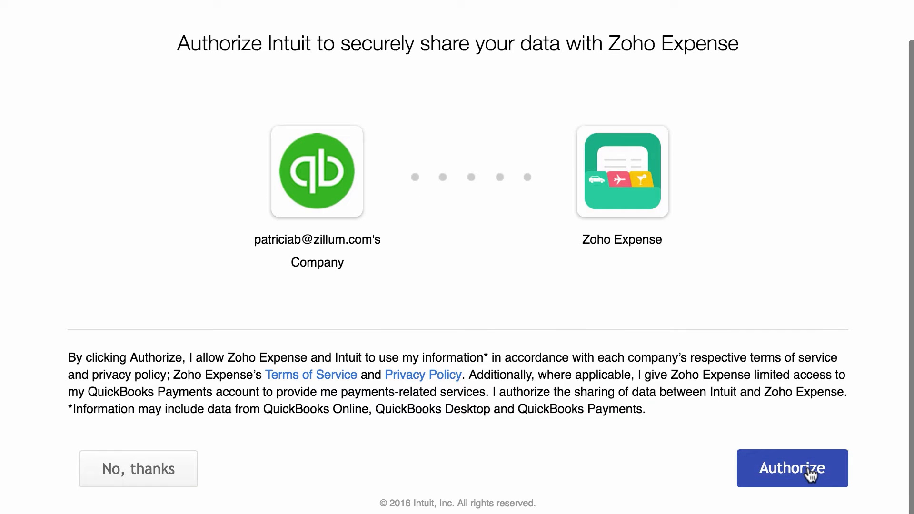
- Authorize Intuit data sharing and review the import options for accounts, employees and customers
left_click(792, 468)
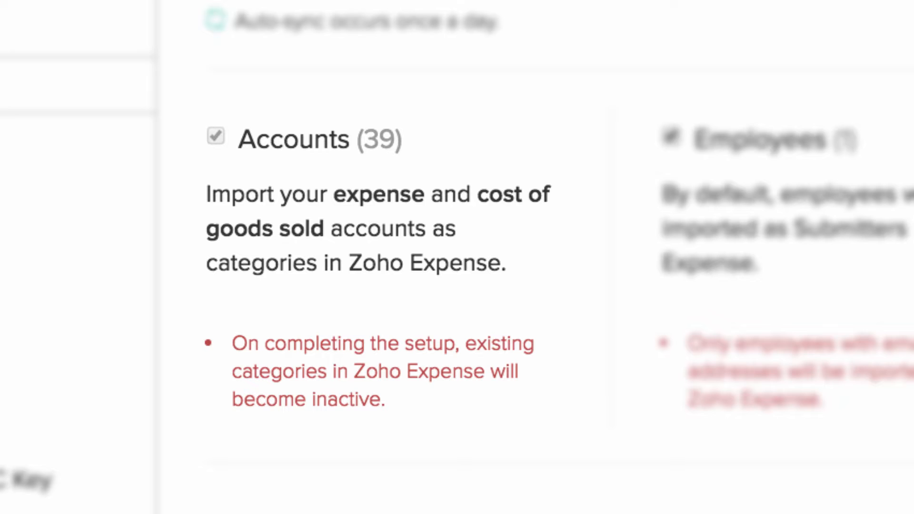
scroll("right", 3)
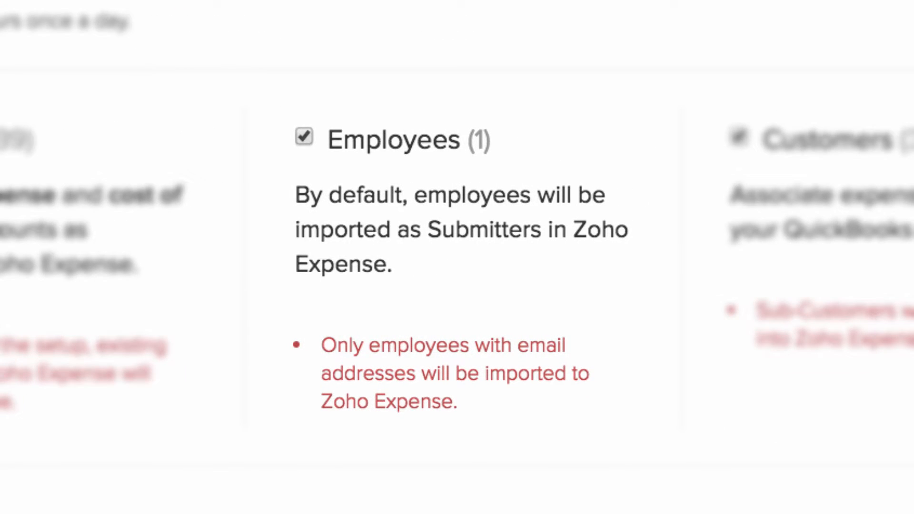
scroll("right", 3)
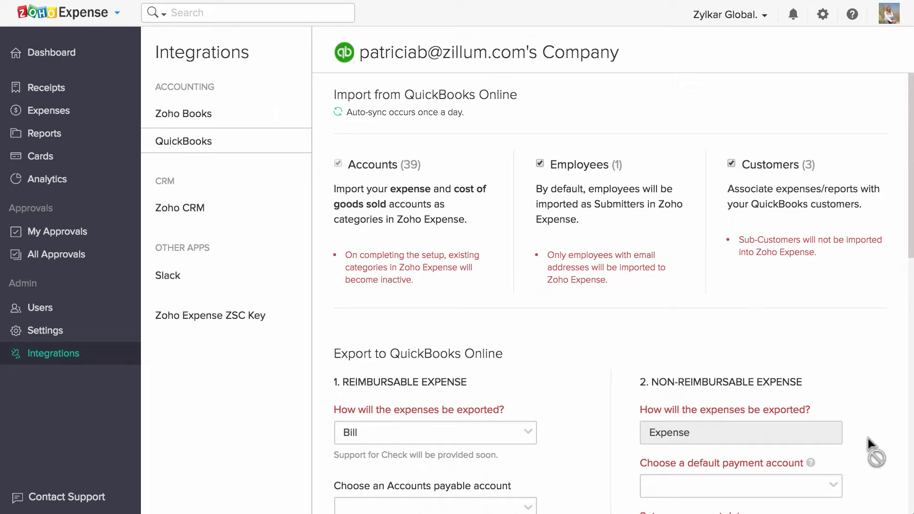
- Export reimbursable expenses as Bills to Accounts Payable, dated by Report Submitted Date
scroll("down", 3)
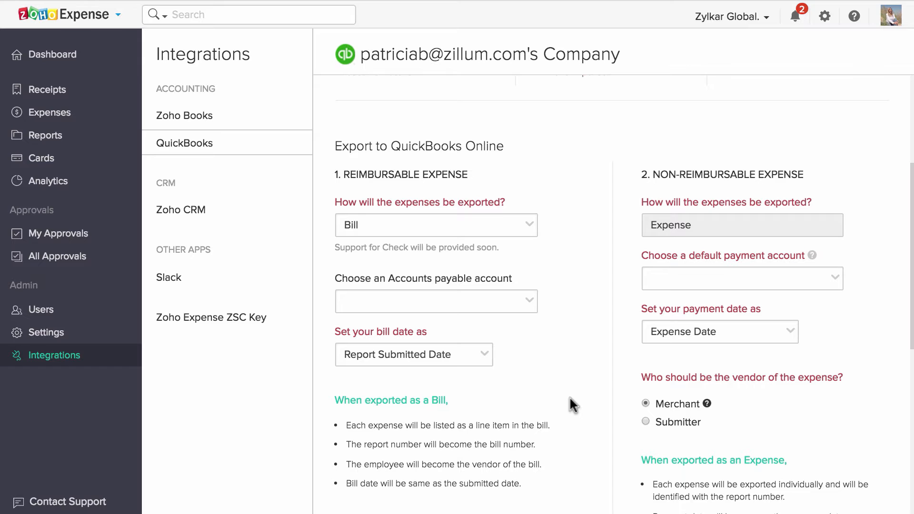
mouse_move(536, 349)
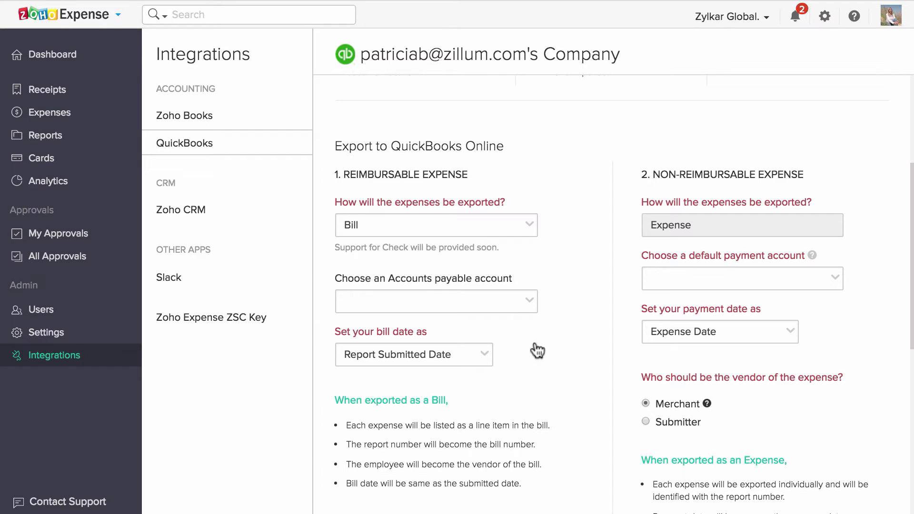
left_click(435, 225)
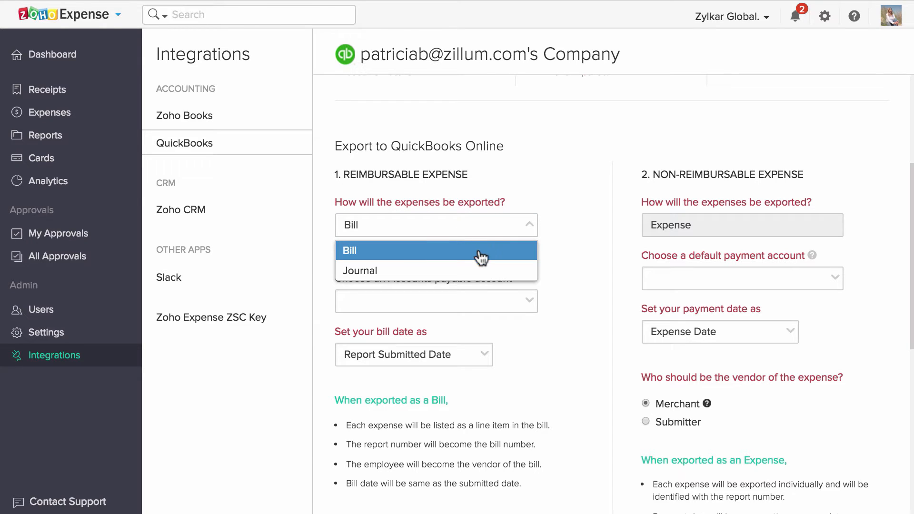
left_click(435, 250)
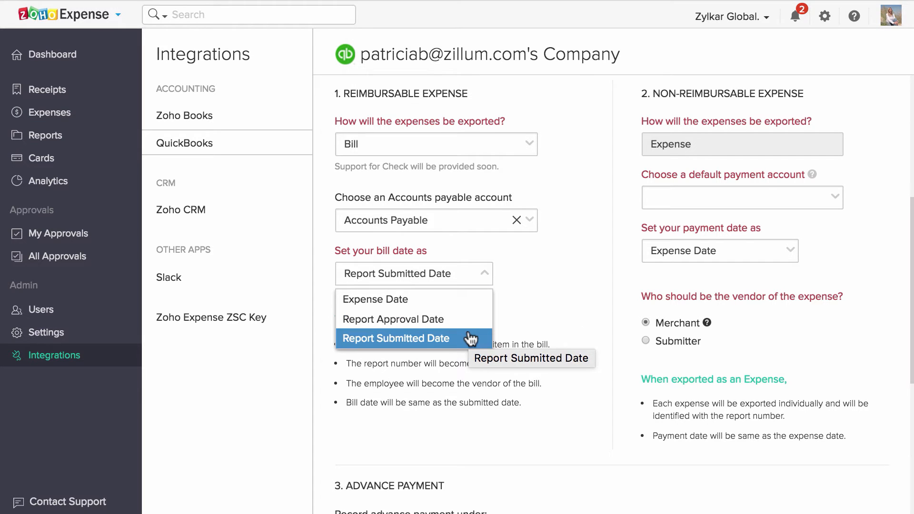
left_click(395, 338)
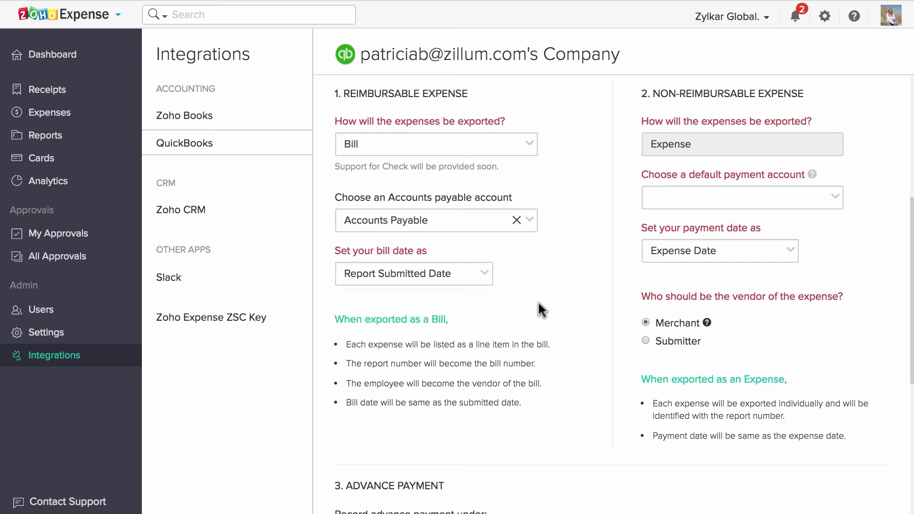
- Pay non-reimbursable expenses from Bank of America by expense date, with Merchant as vendor
left_click(741, 197)
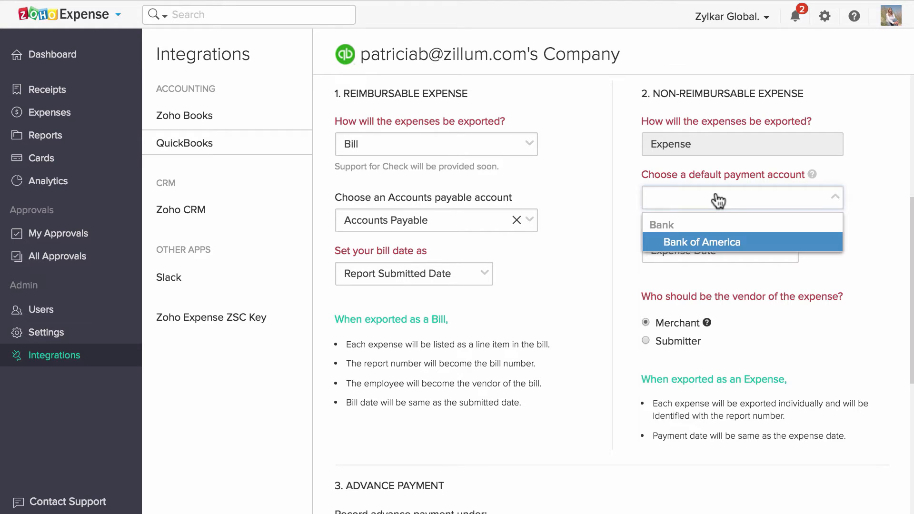
mouse_move(724, 212)
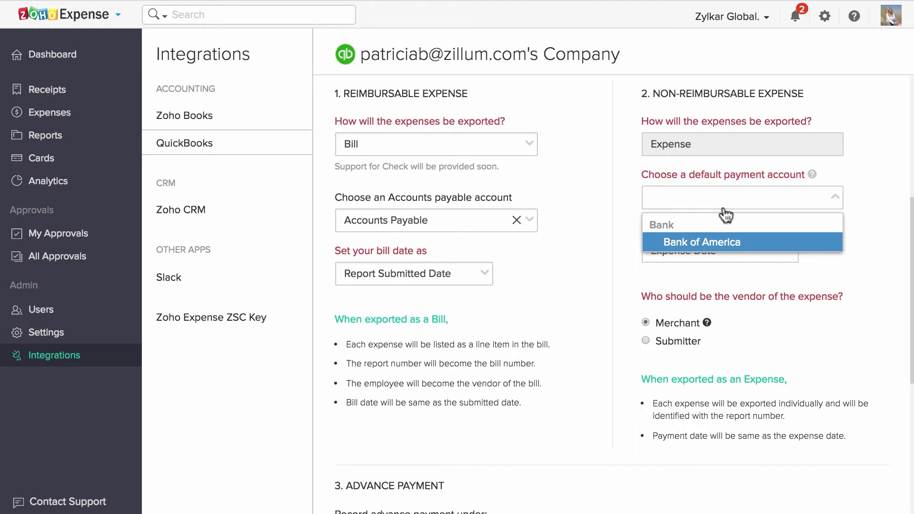
mouse_move(752, 251)
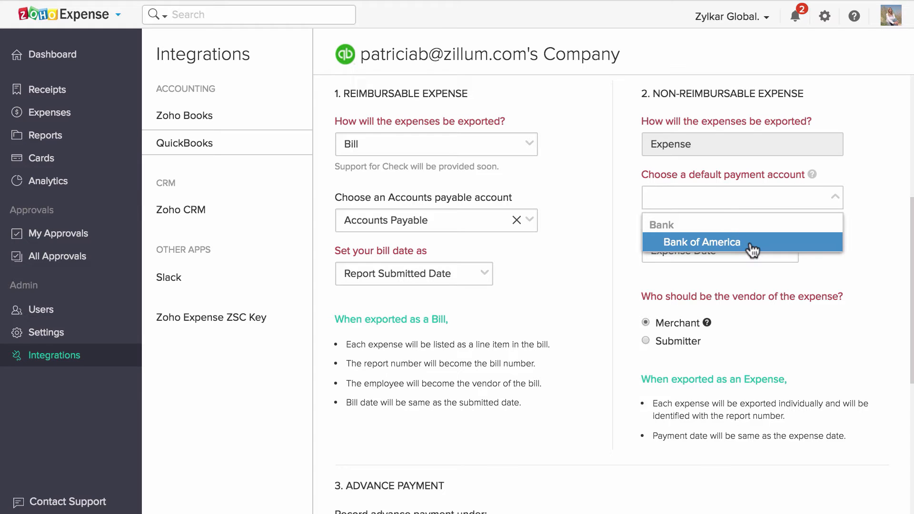
mouse_move(752, 249)
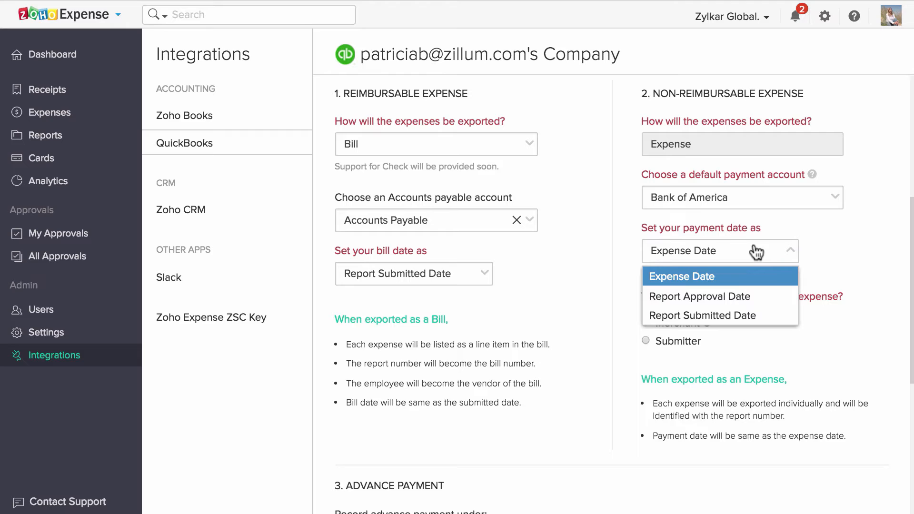
mouse_move(700, 296)
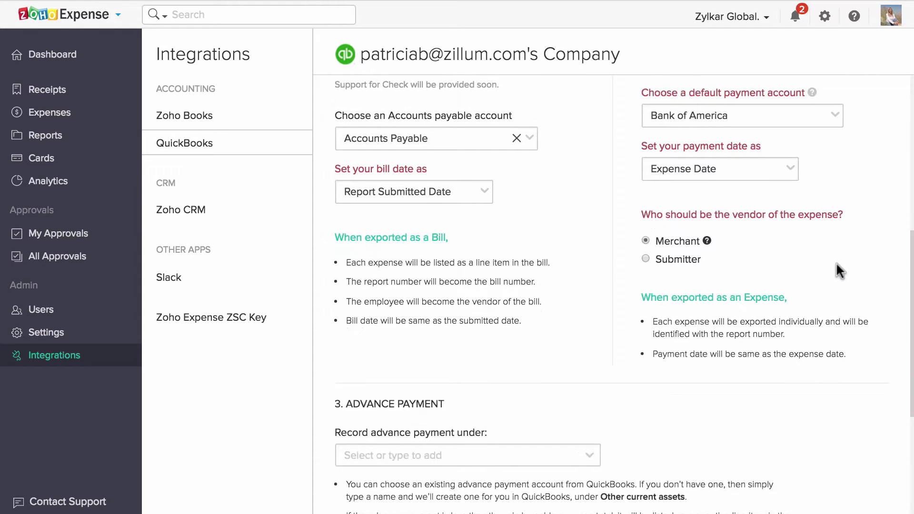
scroll("down", 3)
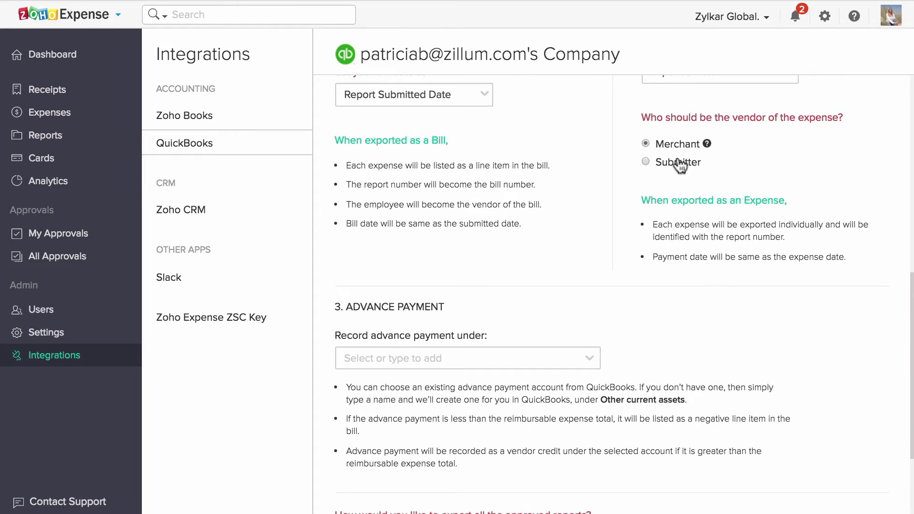
left_click(646, 161)
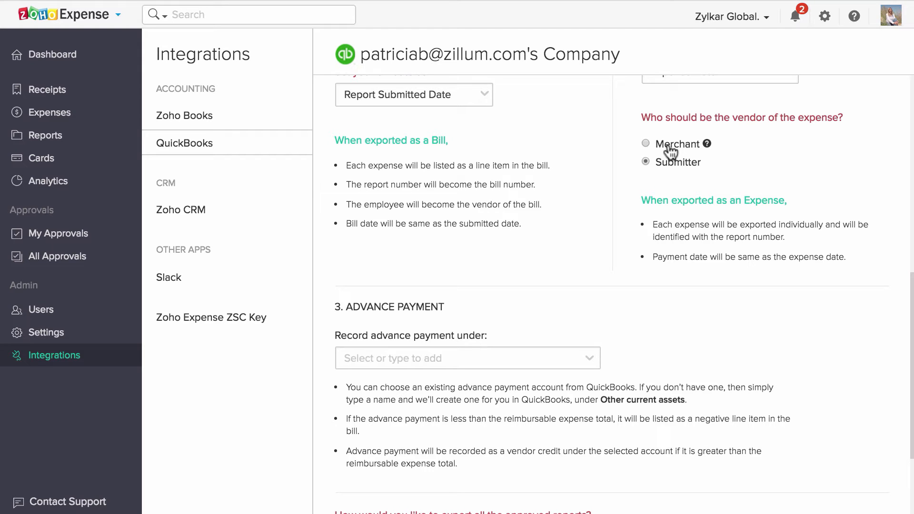
left_click(645, 144)
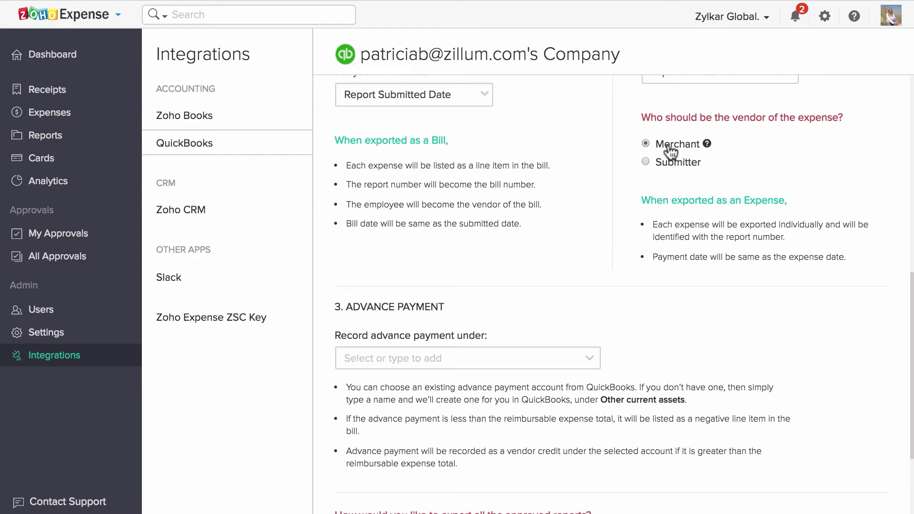
- Set approved reports to export automatically upon approval and save the integration settings
scroll("down", 3)
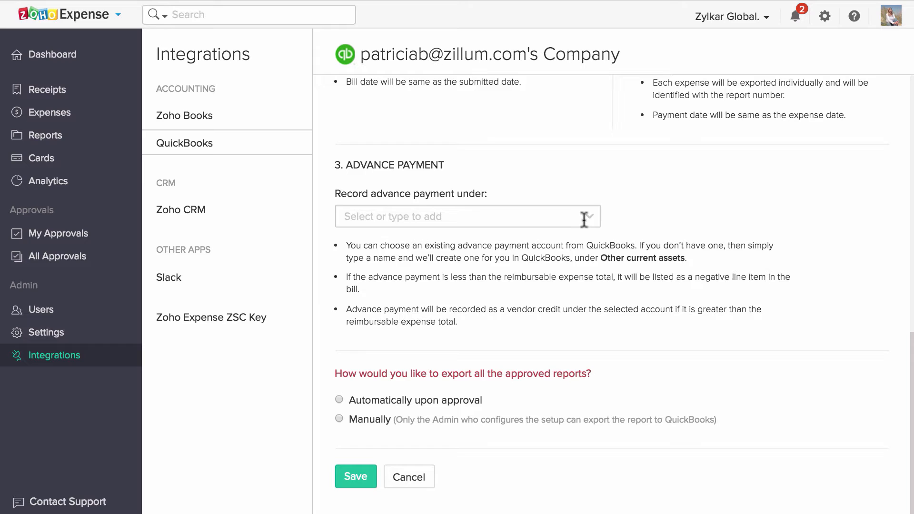
left_click(466, 216)
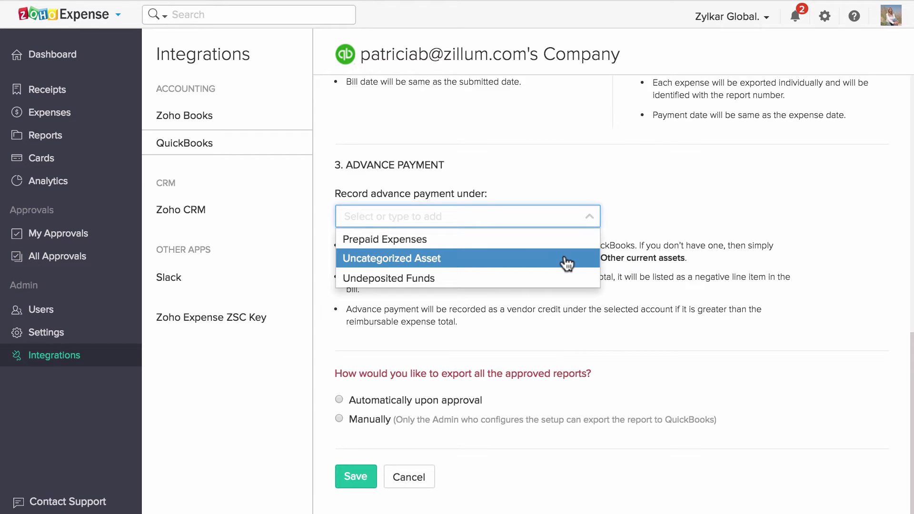
mouse_move(566, 278)
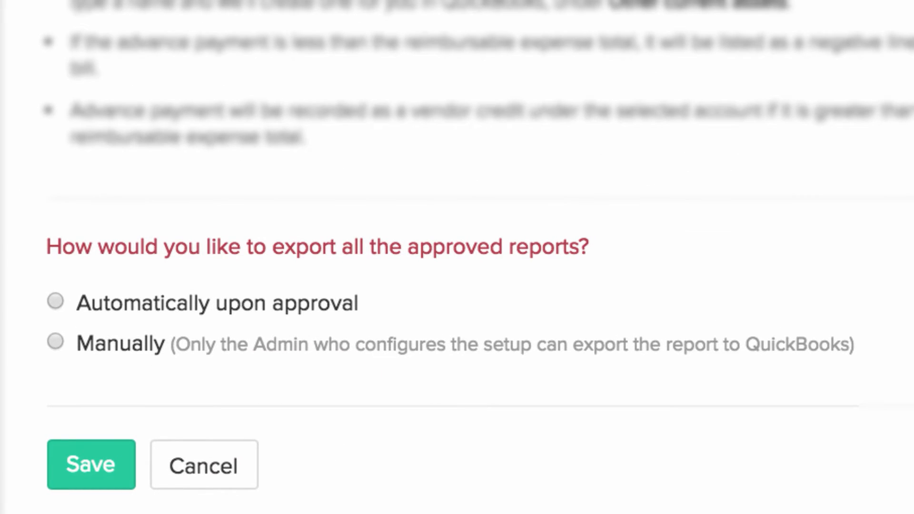
mouse_move(170, 326)
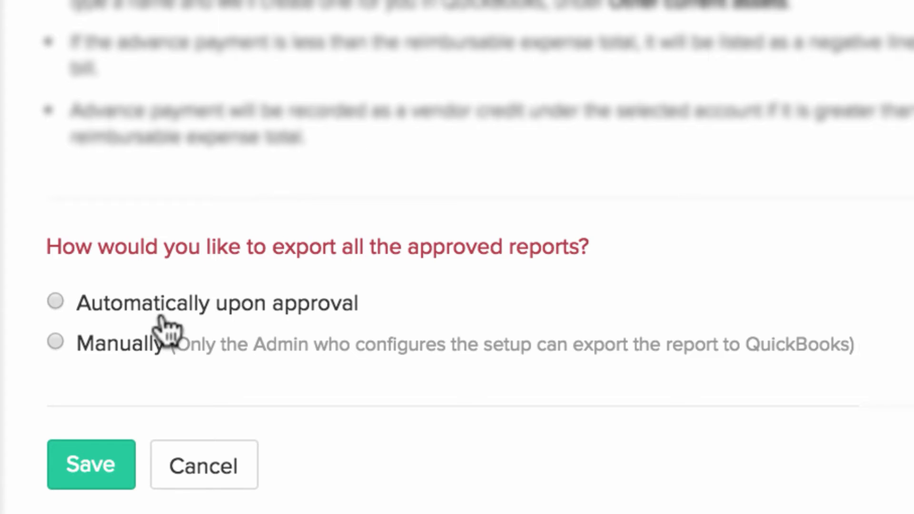
left_click(55, 302)
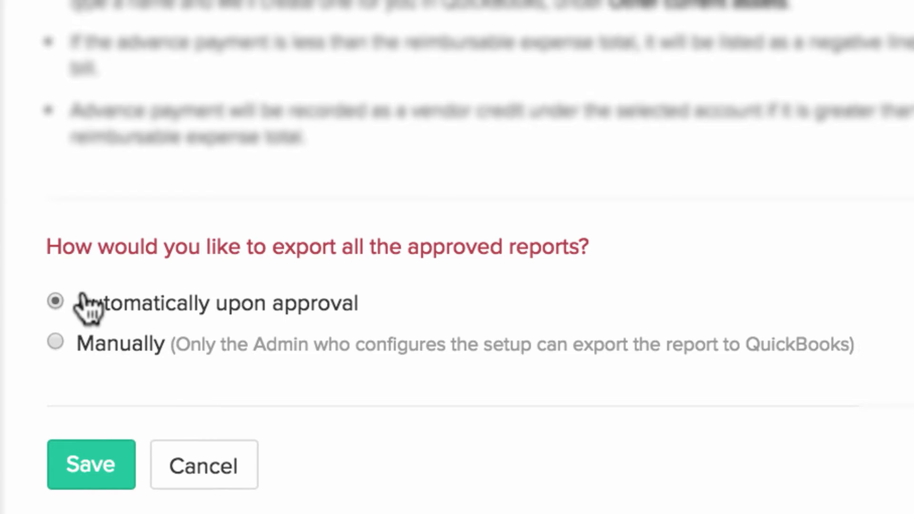
left_click(91, 465)
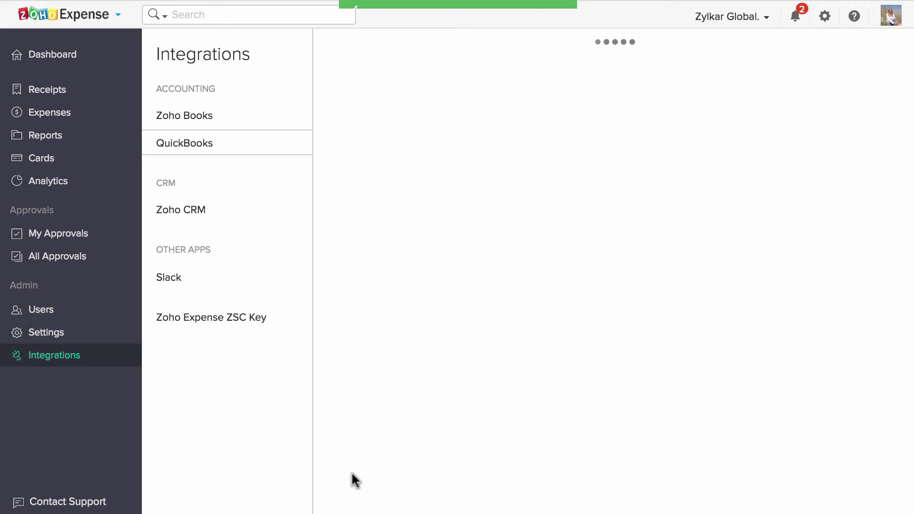
left_click(183, 143)
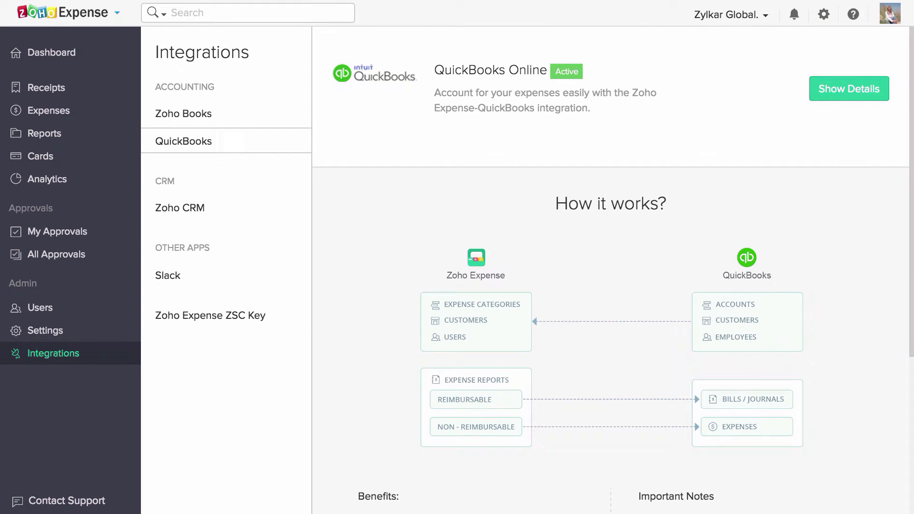
- Create an Expenses-type account named Employees Travel Expenses in the Chart of Accounts
left_click(848, 88)
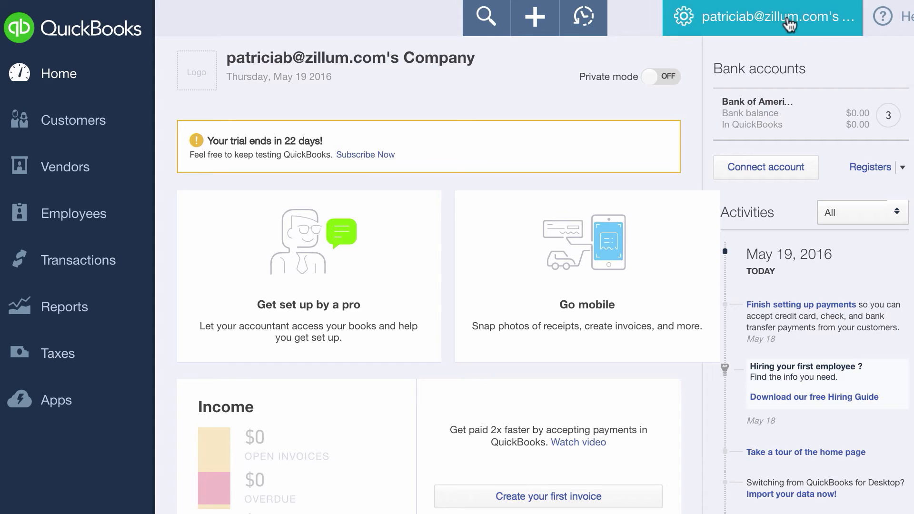
left_click(307, 304)
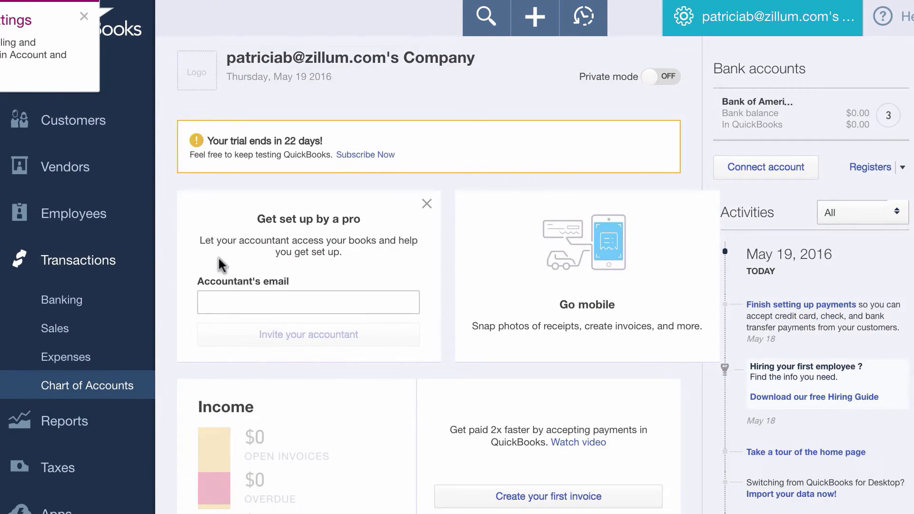
left_click(88, 384)
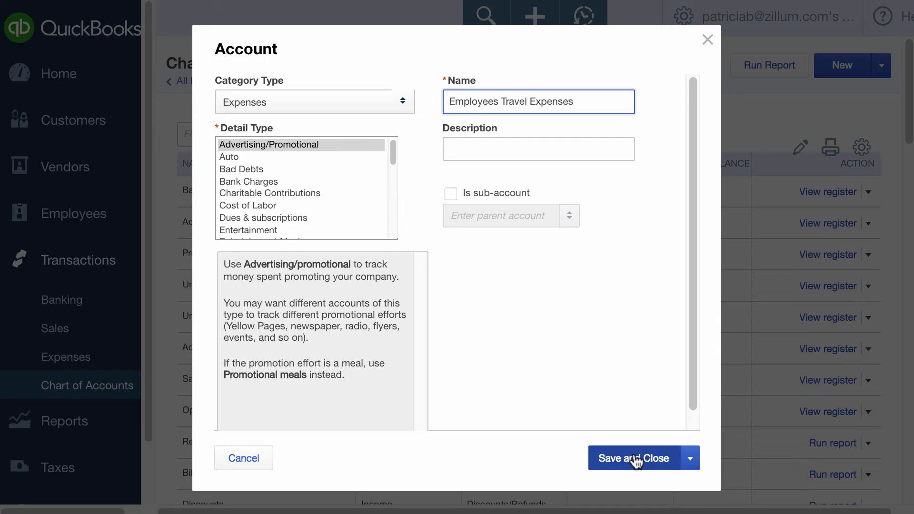
left_click(635, 458)
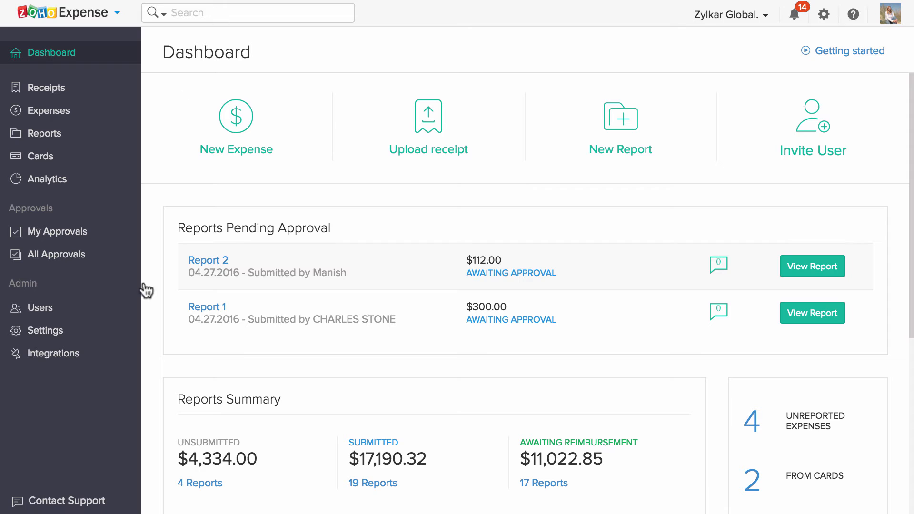
- Run an Instant Sync from the QuickBooks integration details, then head to Settings
left_click(56, 354)
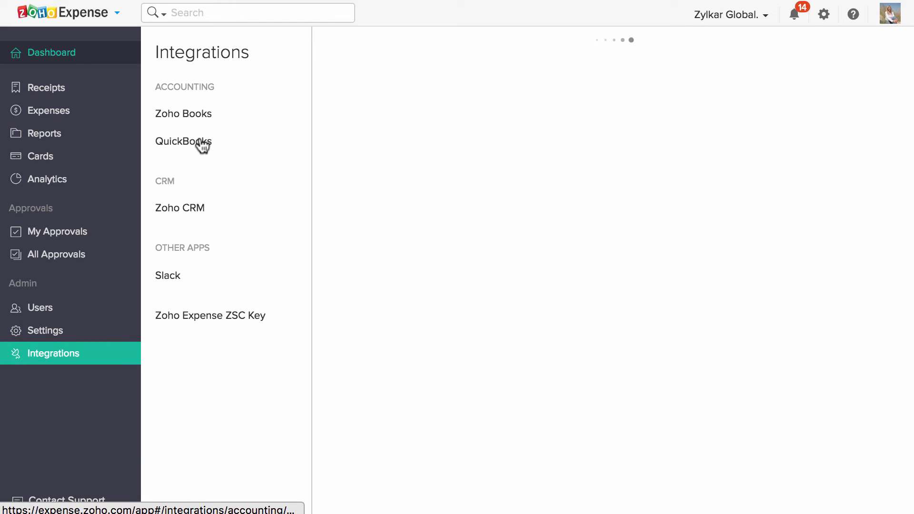
left_click(183, 141)
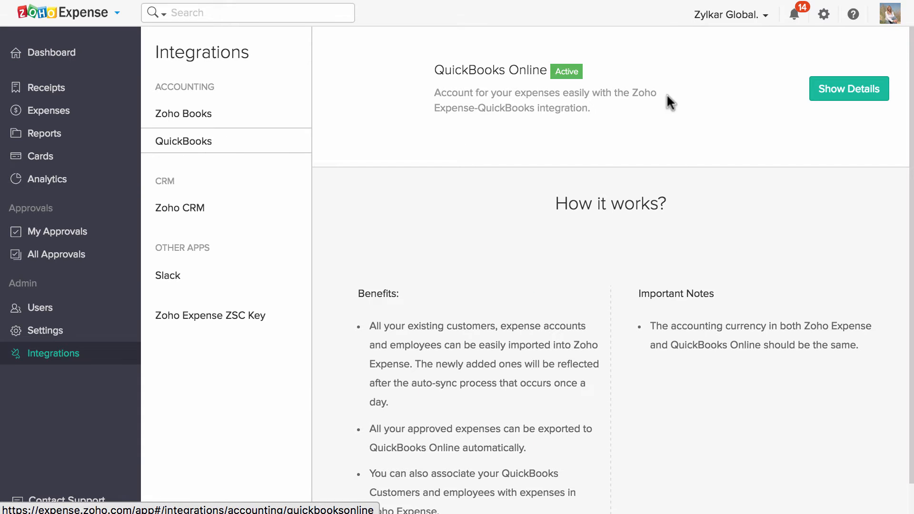
left_click(849, 88)
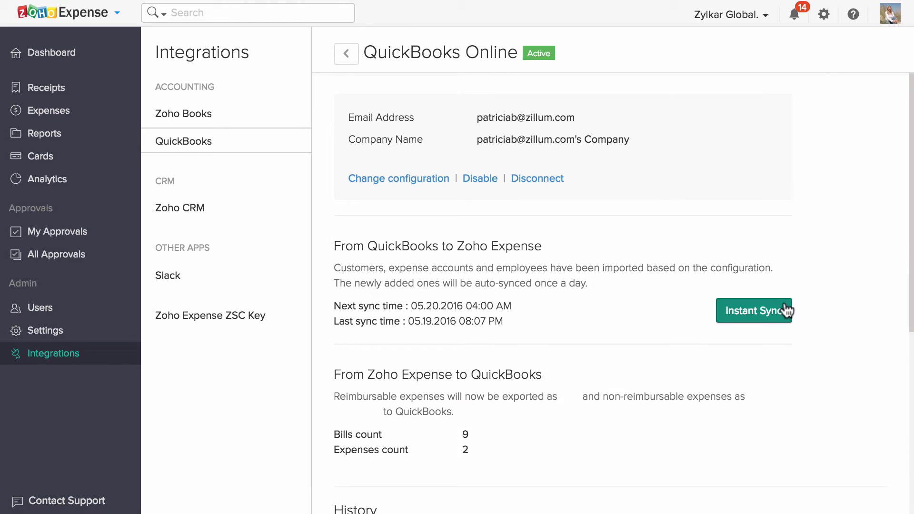
left_click(754, 310)
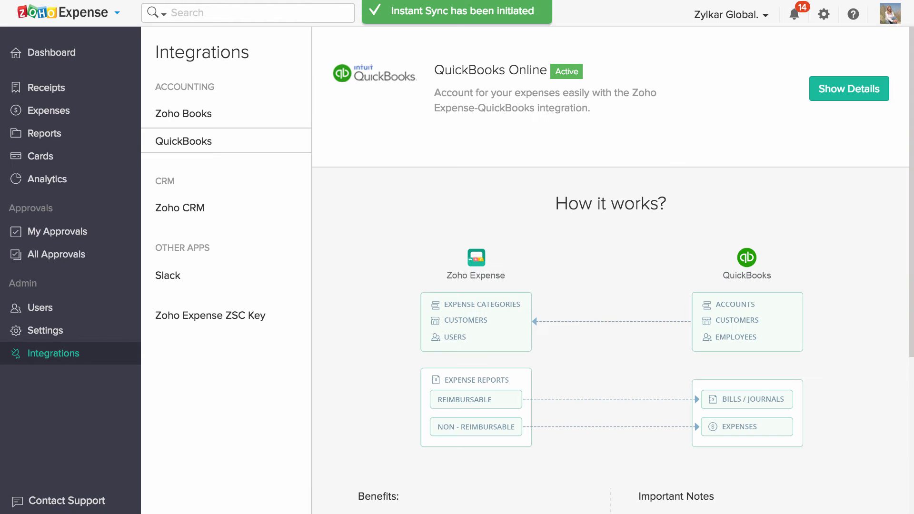
left_click(45, 331)
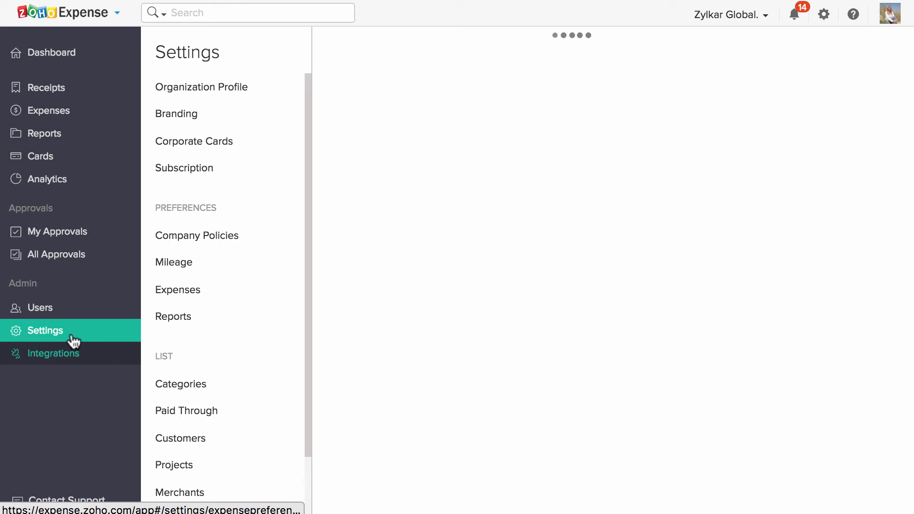
- View the Categories list and reload it to check for Employees Travel Expenses
left_click(180, 384)
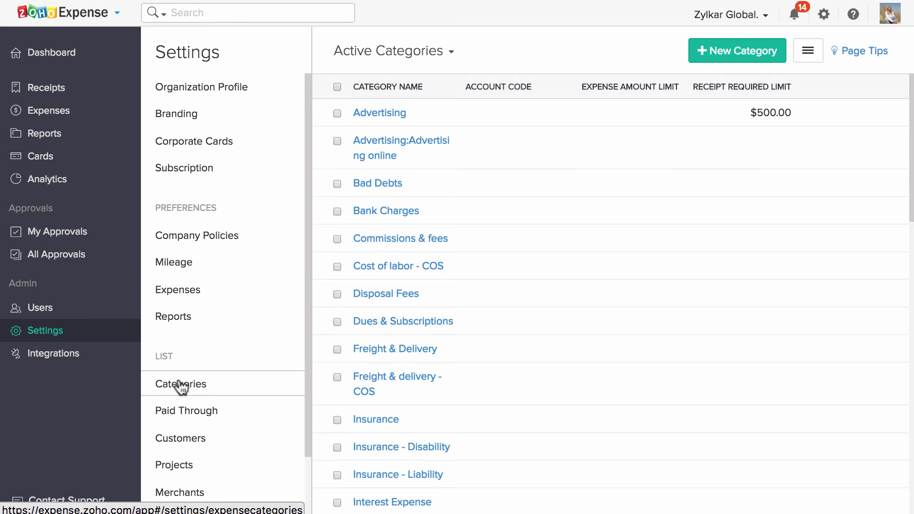
left_click(177, 384)
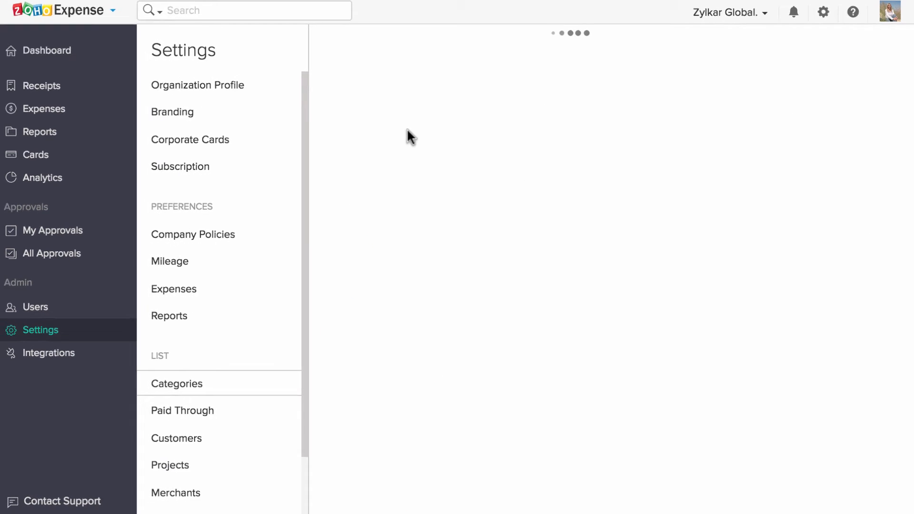
left_click(177, 384)
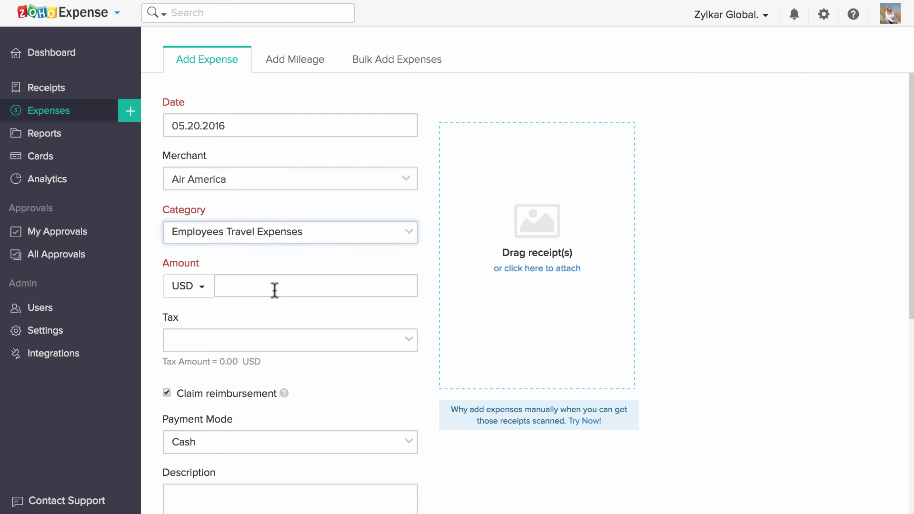
scroll("down", 3)
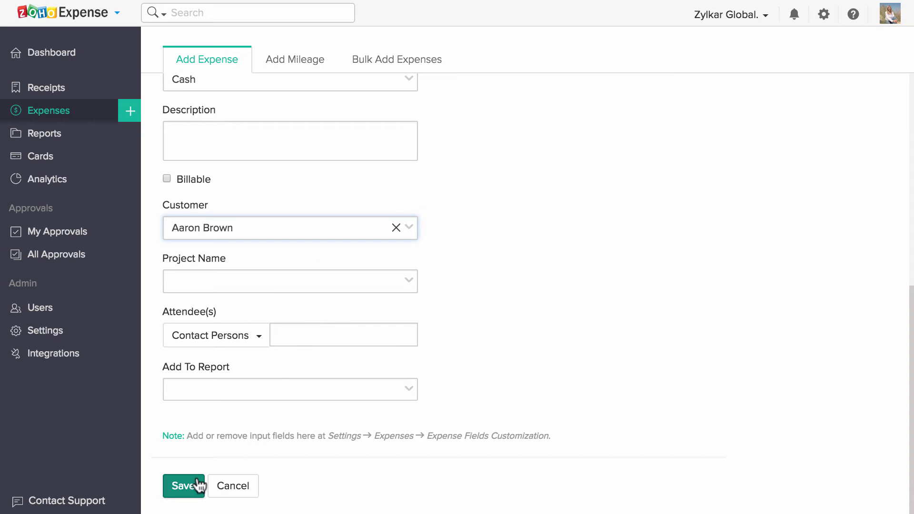
left_click(183, 486)
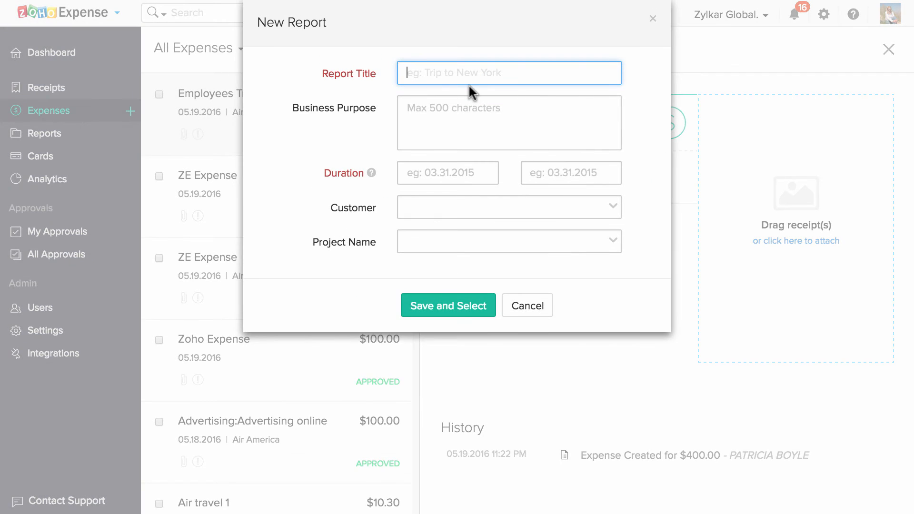
- Name the report 'Employees Travel Expenses', choose its approver, and start the QuickBooks export
type("Employees Travel Expenses")
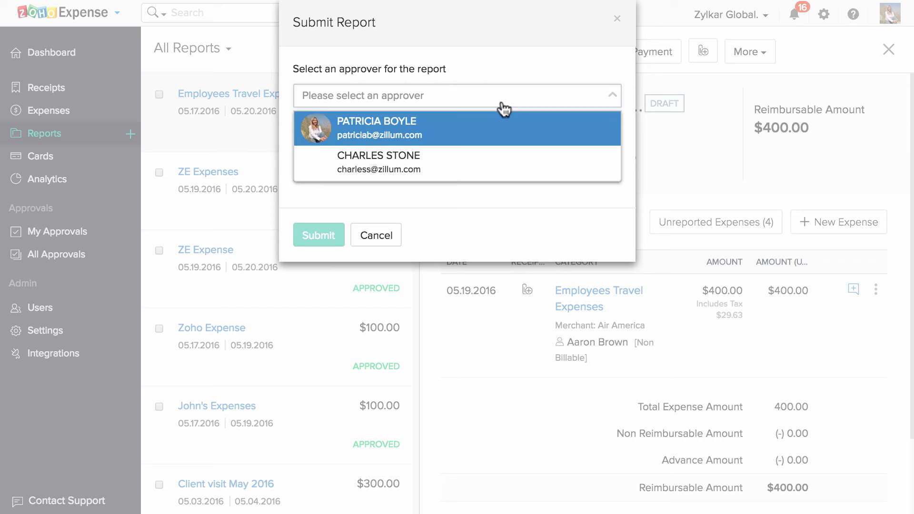
left_click(318, 235)
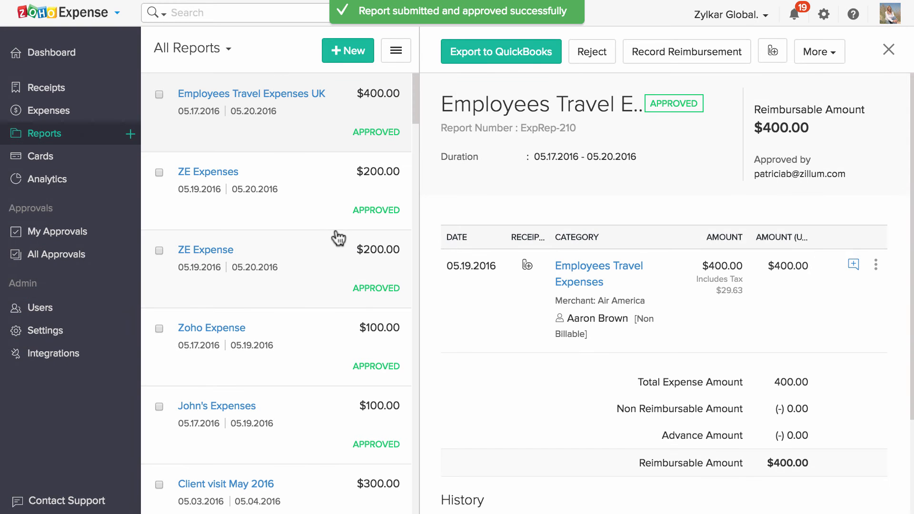
left_click(500, 51)
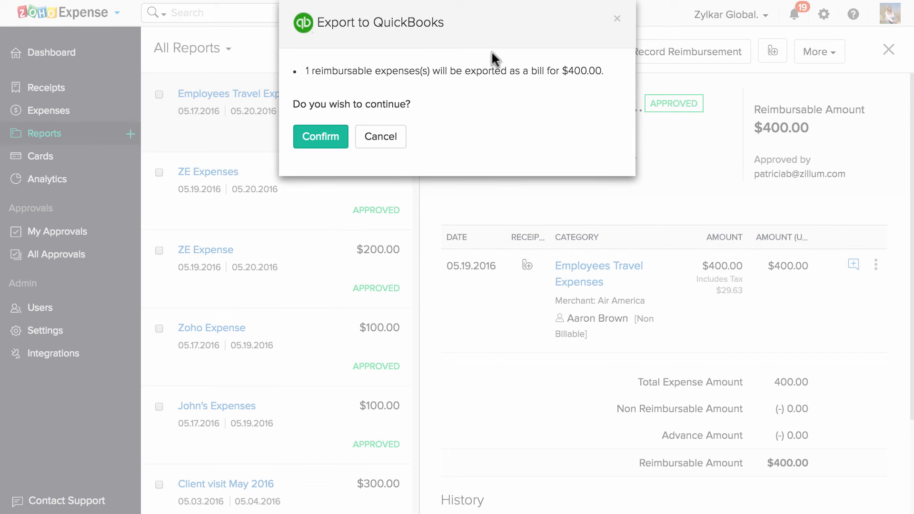
- Confirm exporting the report as a $400 bill, then switch over to QuickBooks
left_click(320, 136)
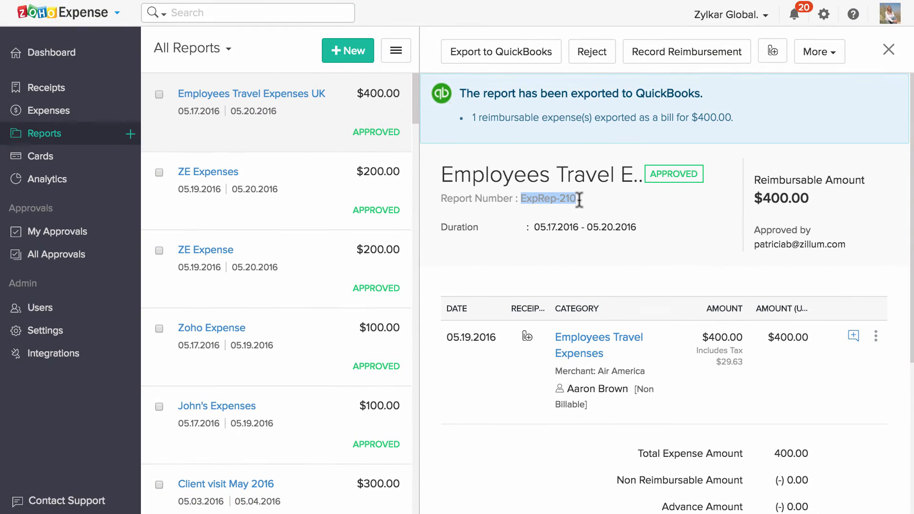
left_click(499, 52)
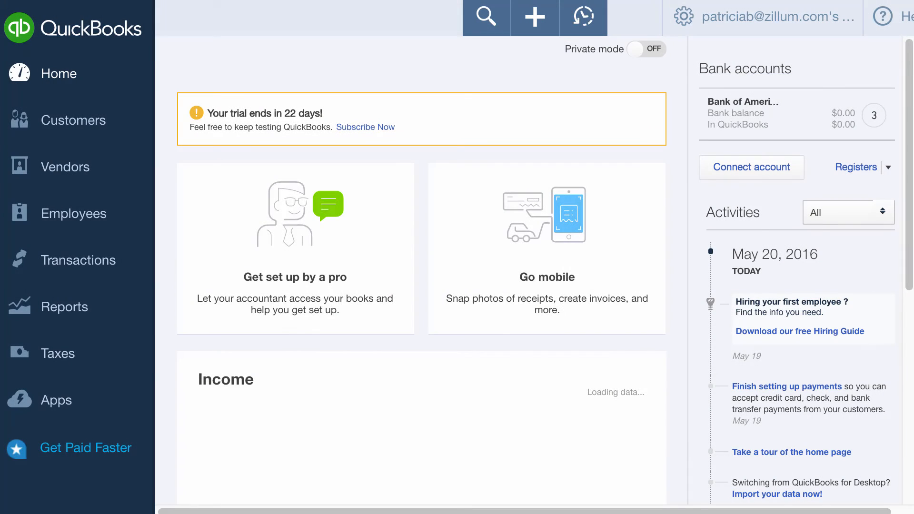
- Find the $400 bill among expense transactions by searching 'ExpRep-210', then go to Customers
left_click(74, 259)
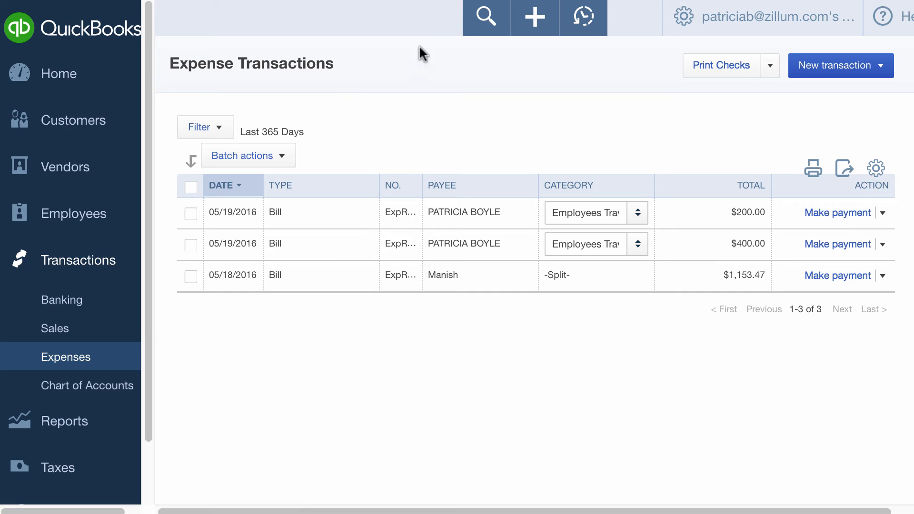
left_click(486, 17)
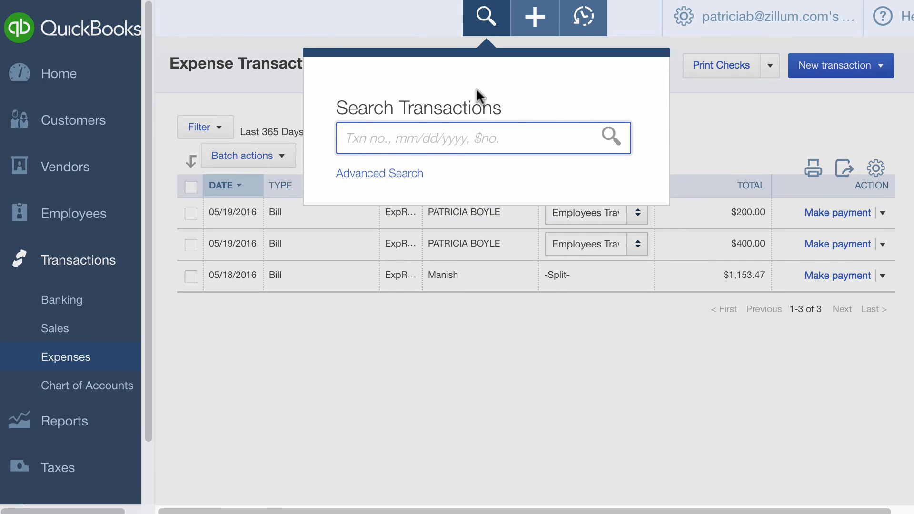
type("ExpRep-210")
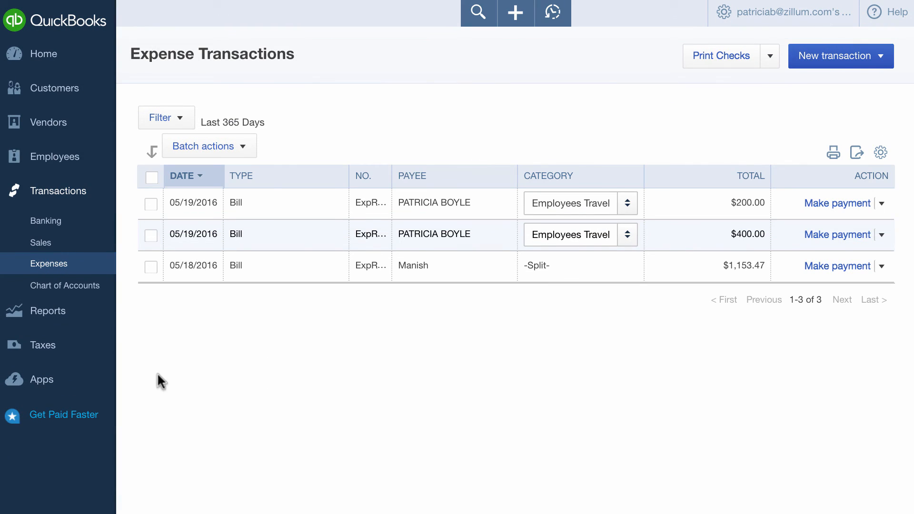
left_click(56, 88)
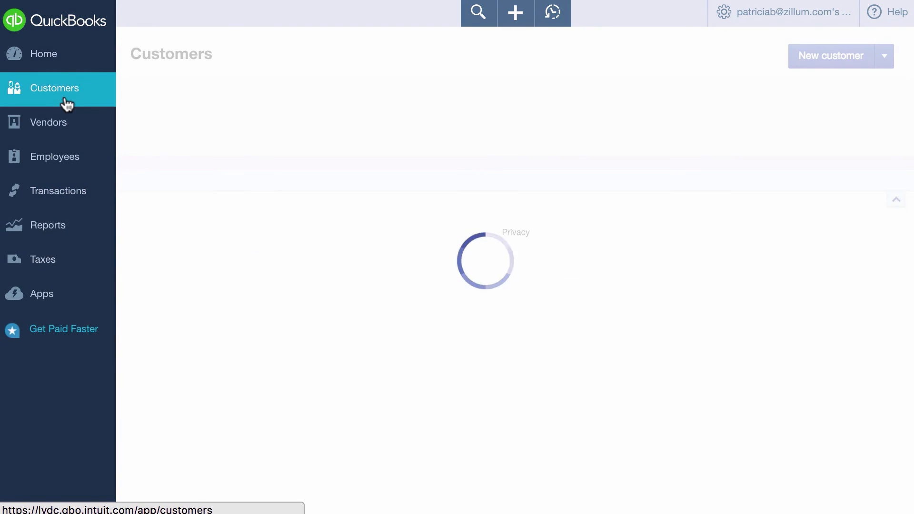
- Add a new customer named John Snow in QuickBooks and save the record
left_click(830, 56)
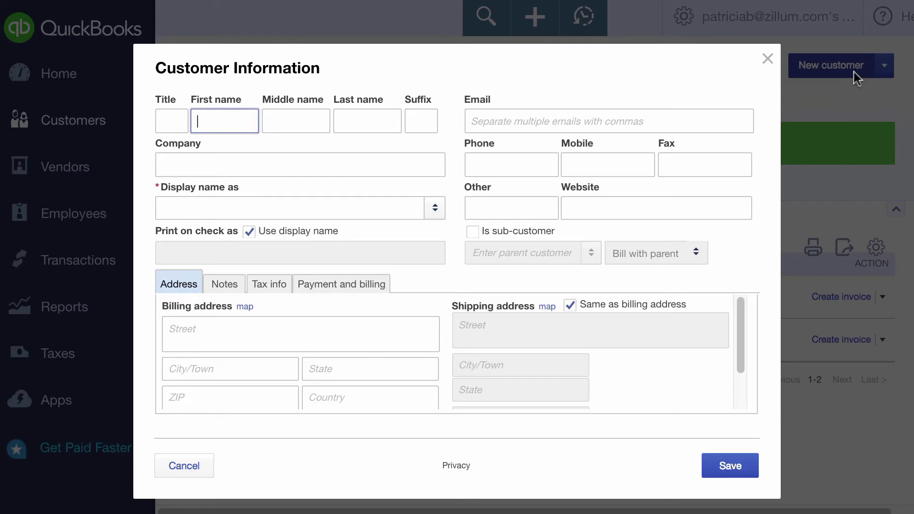
type("John")
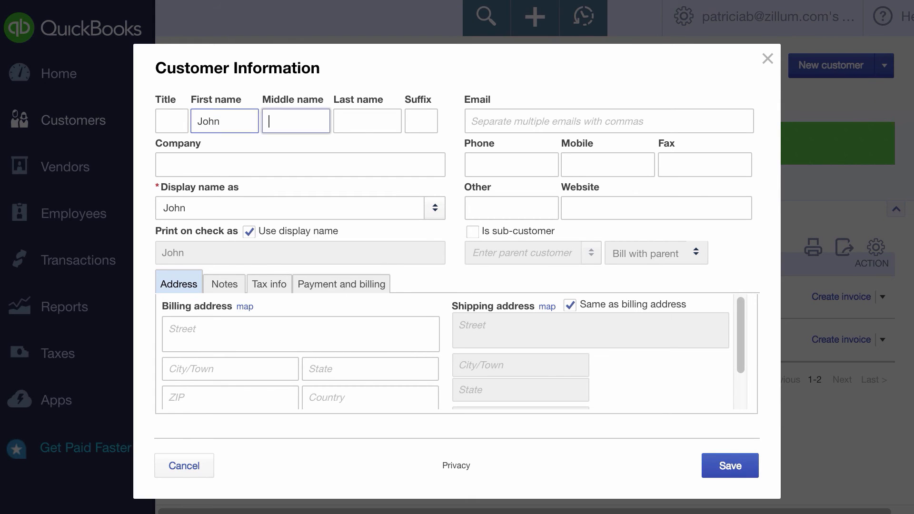
type("Snow")
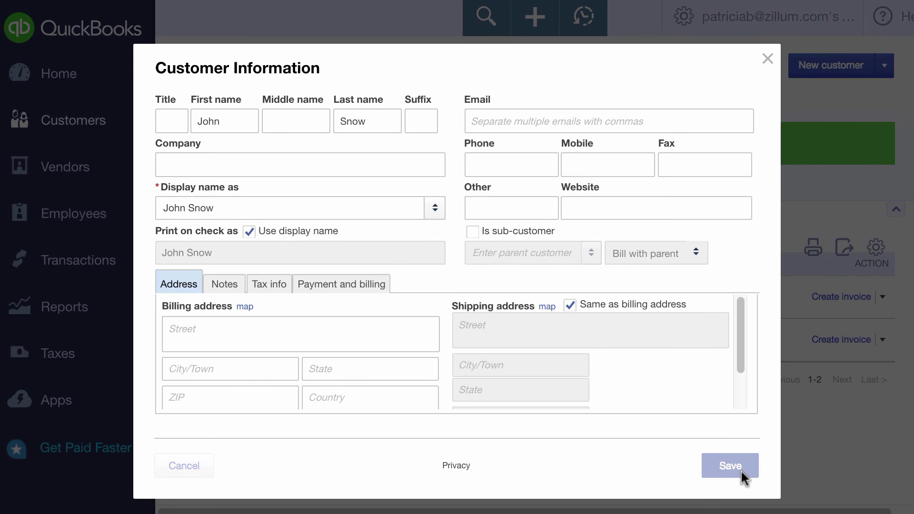
left_click(730, 465)
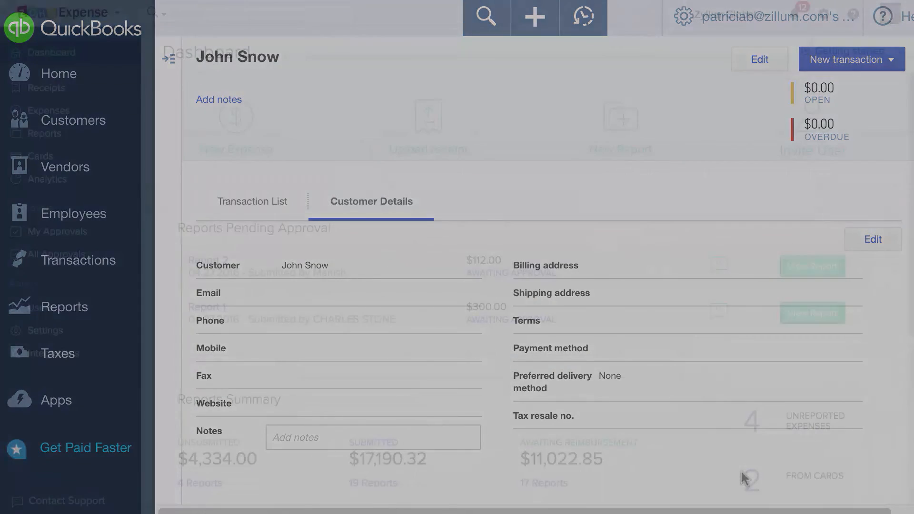
left_click(48, 110)
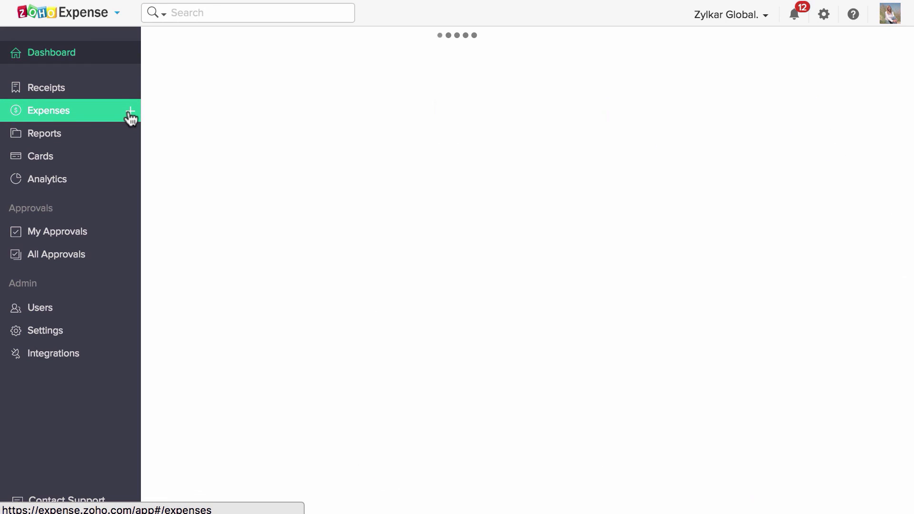
- Search the Customer dropdown for 'john s' and assign John Snow to the new expense
left_click(131, 111)
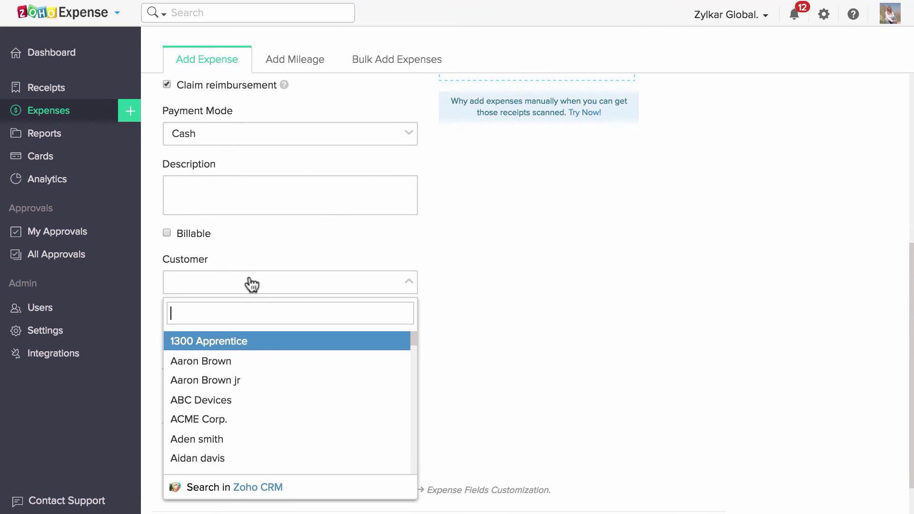
type("john s")
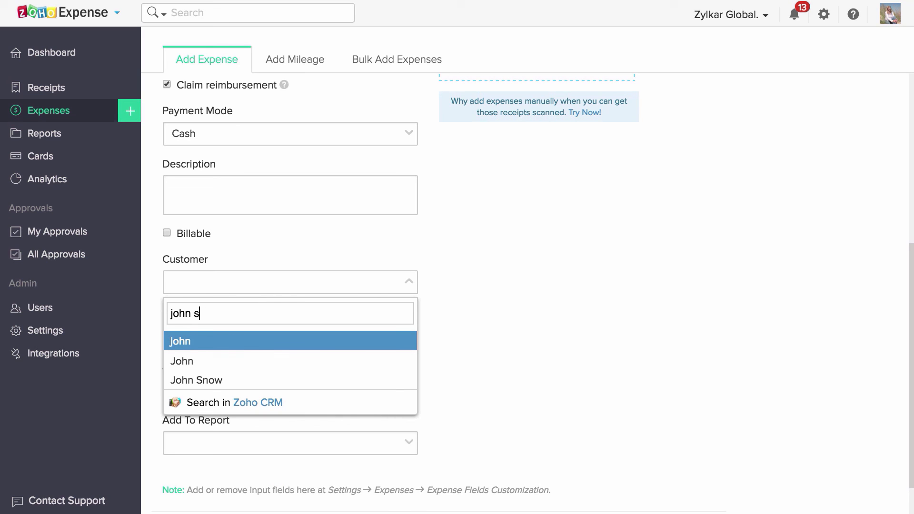
left_click(196, 380)
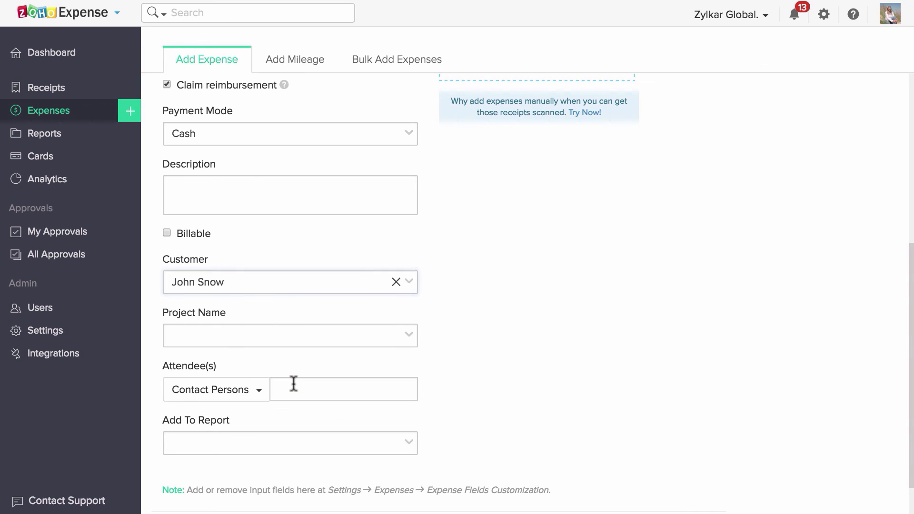
mouse_move(509, 381)
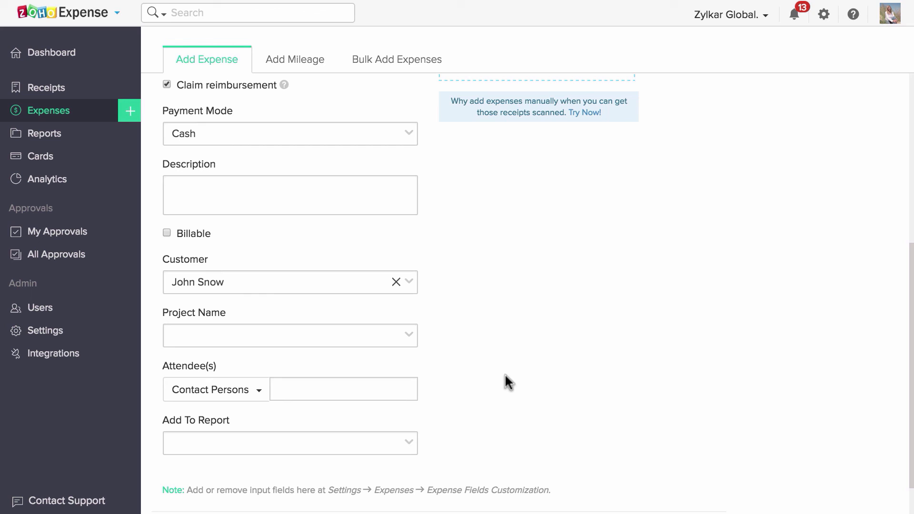